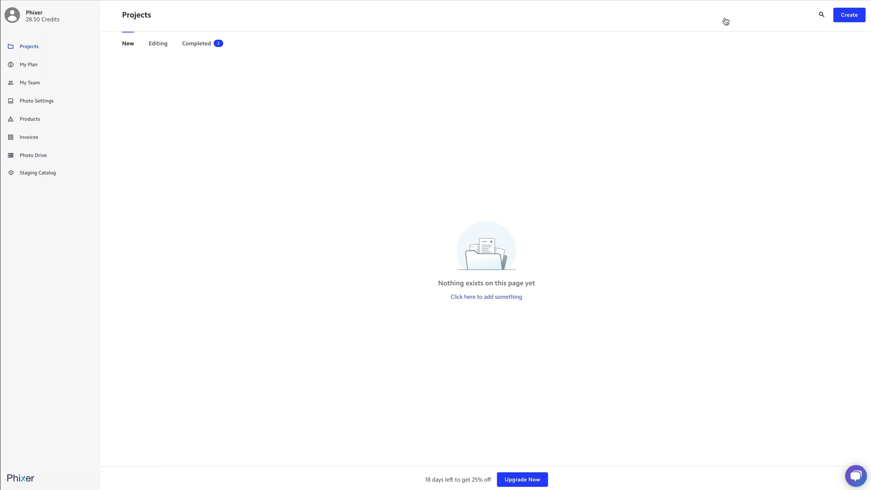
Start a new project and choose the Virtual Staging package.
left_click(849, 16)
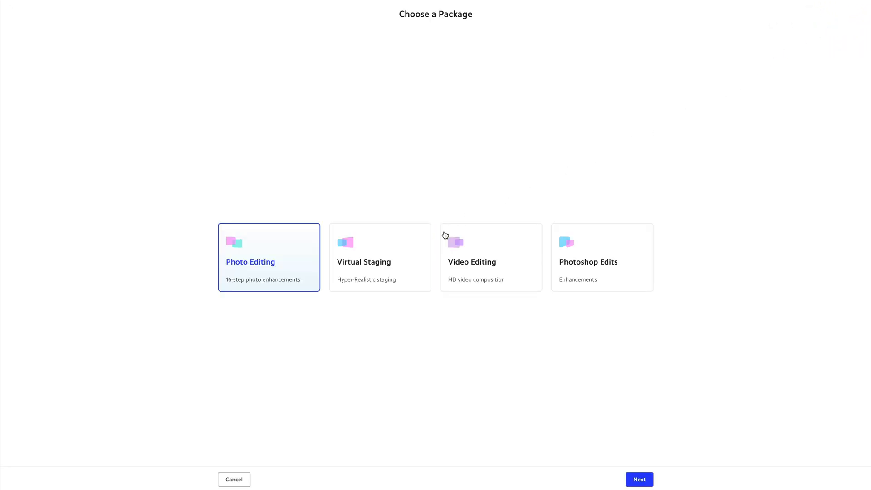
left_click(380, 257)
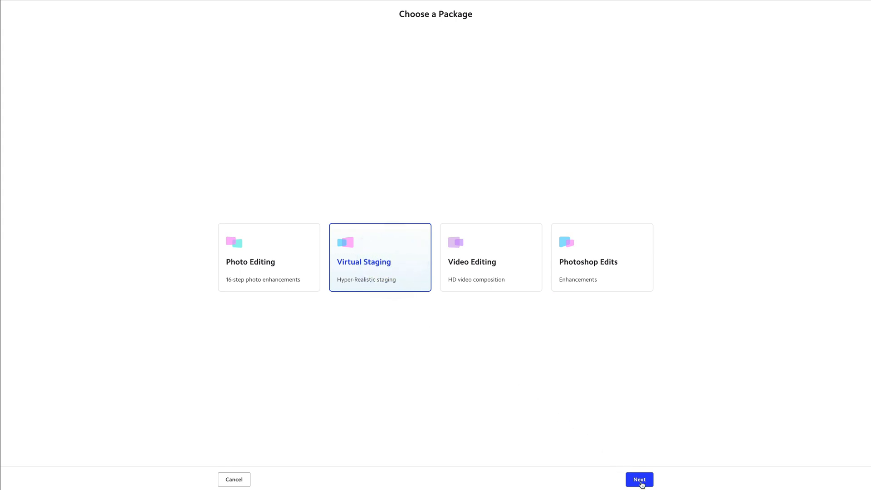
Name the project 'Virtual Staging 1', select the 48 Hour turnaround, and continue to upload.
left_click(639, 479)
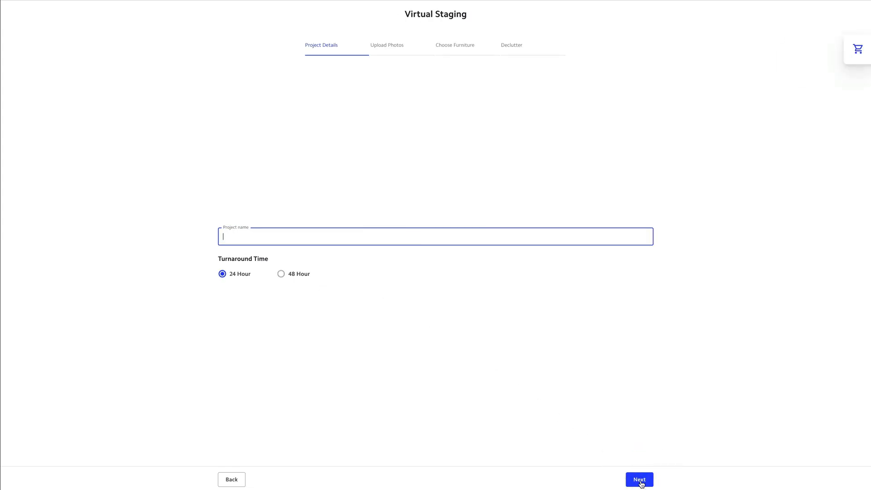
type("Virtual Staging")
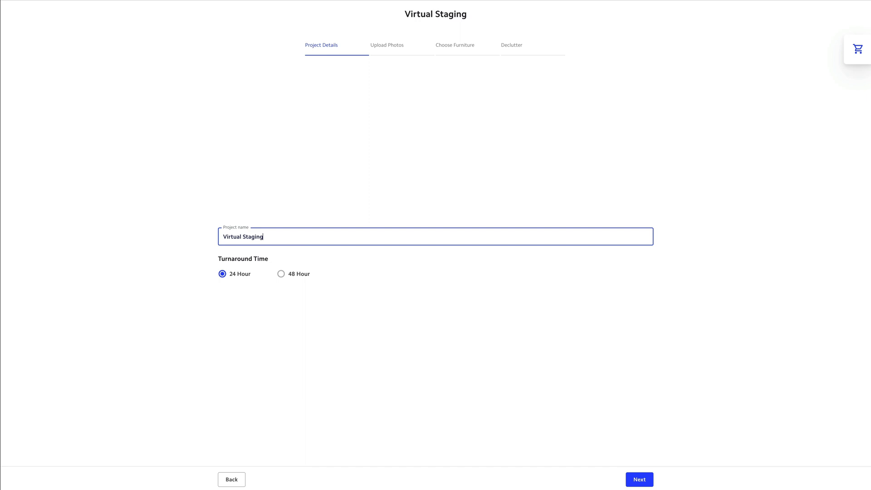
type("1")
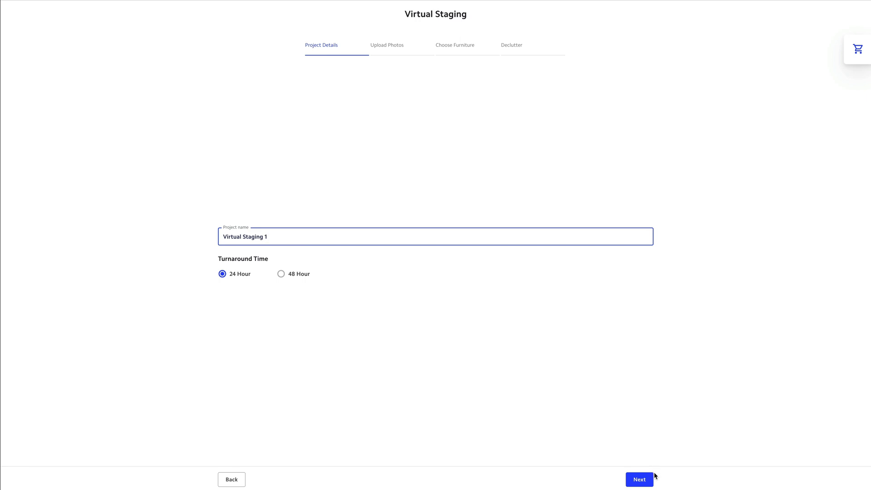
left_click(281, 273)
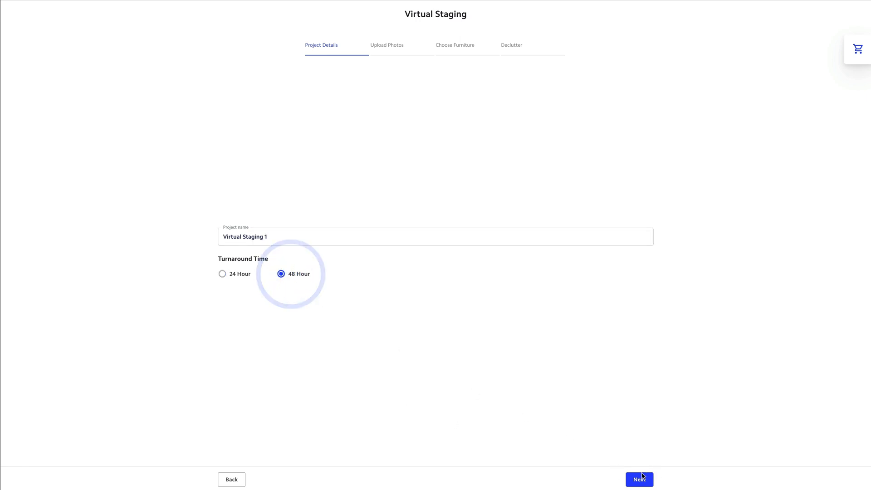
left_click(639, 479)
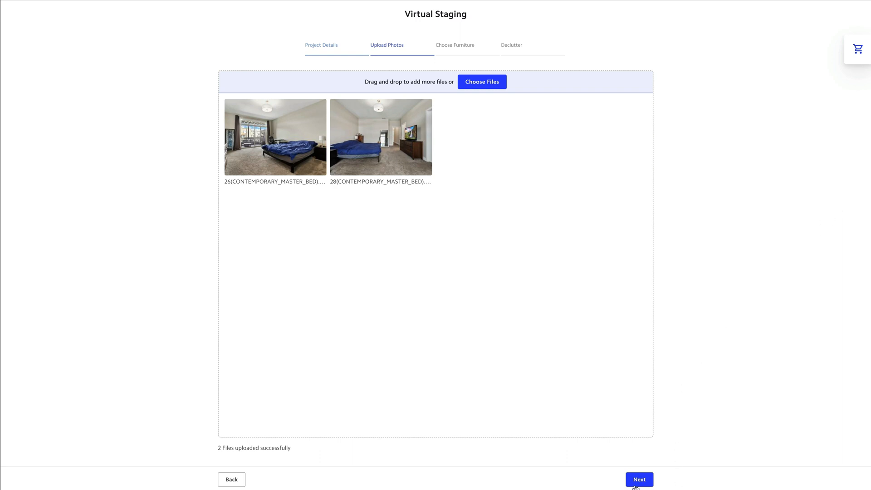
Continue past the two uploaded bedroom photos to furniture choice and bring up the staging catalog.
left_click(639, 479)
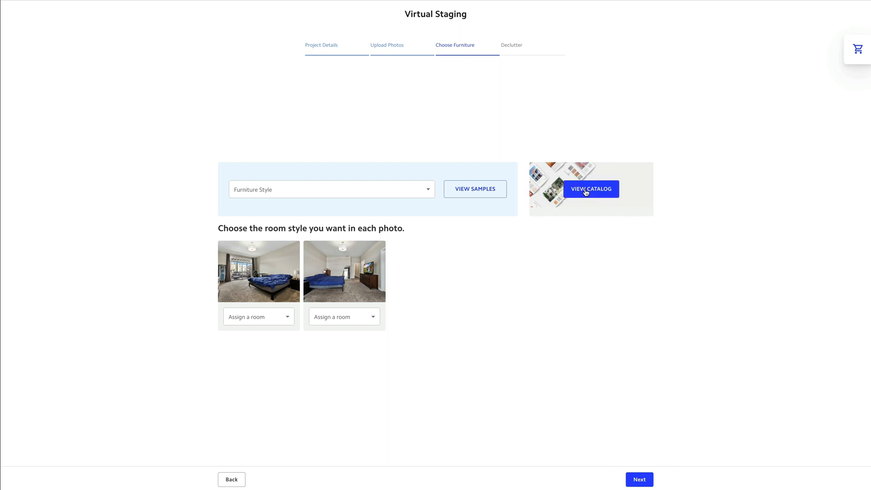
left_click(590, 189)
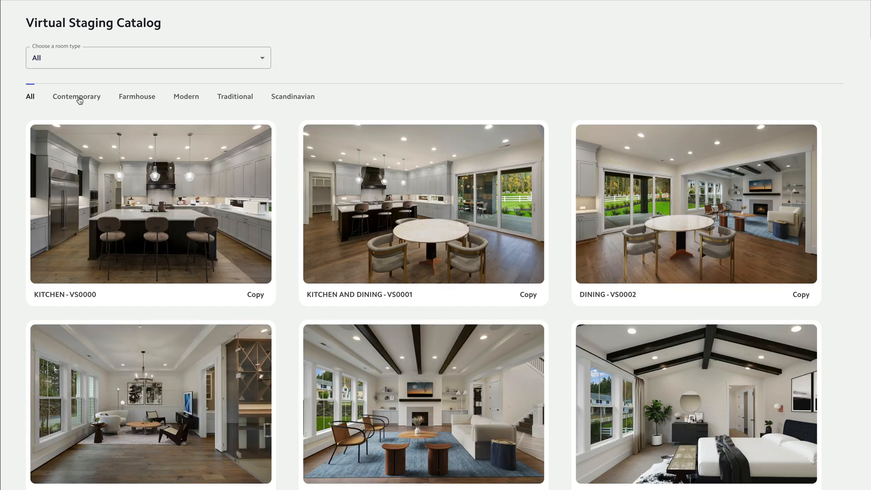
Filter the catalog to Contemporary and select the Main Bedroom VS0005 style code.
left_click(76, 96)
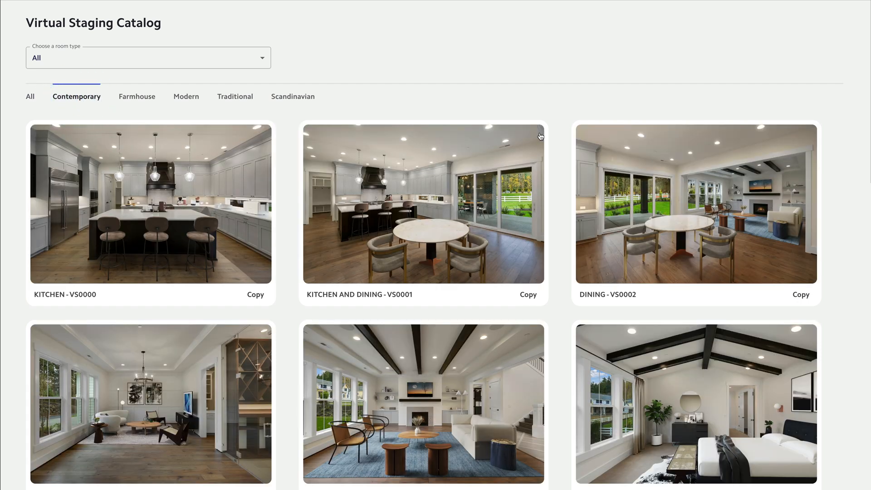
scroll("down", 3)
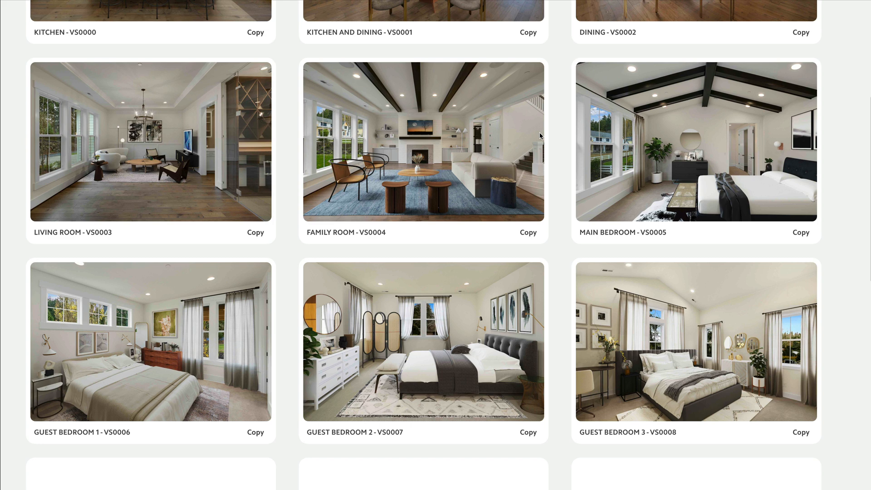
scroll("down", 3)
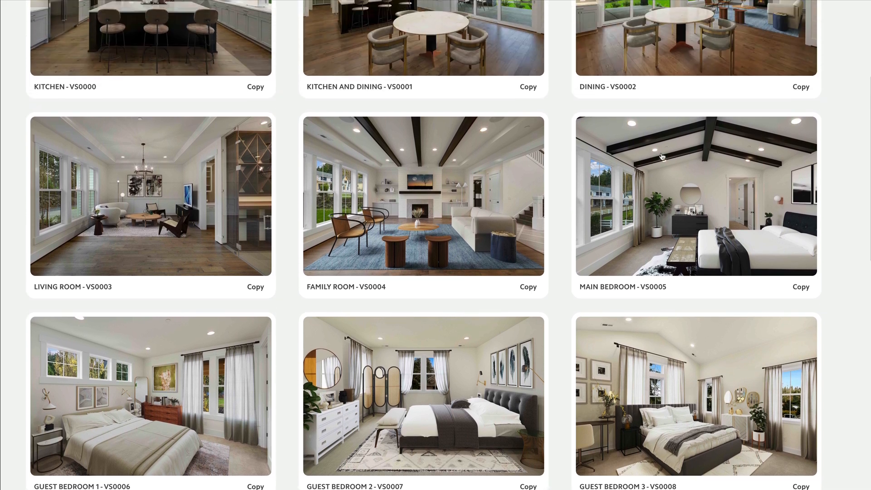
scroll("down", 3)
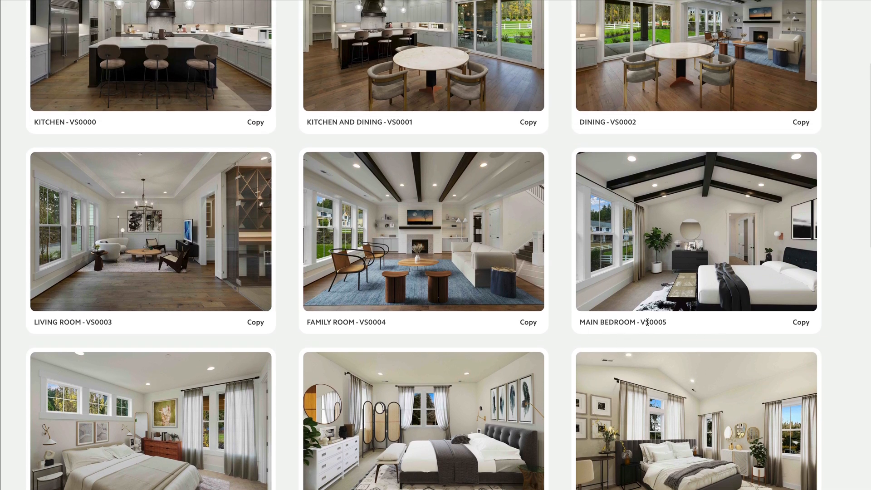
double_click(656, 322)
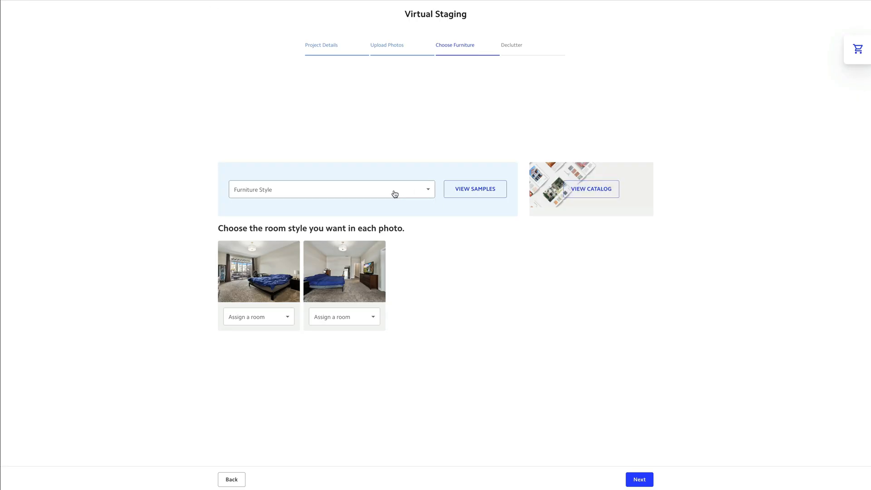
Set Contemporary furniture, assign Main Bedroom VS0005 to both photos, and continue to declutter.
left_click(332, 188)
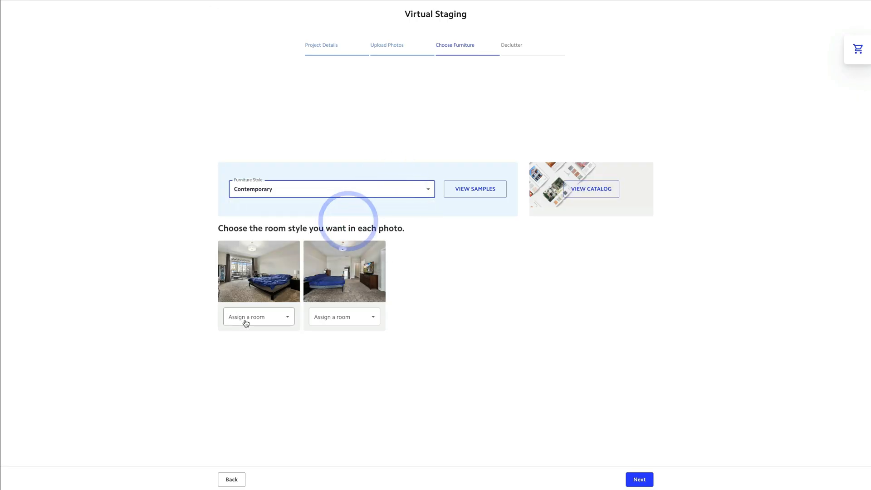
left_click(258, 317)
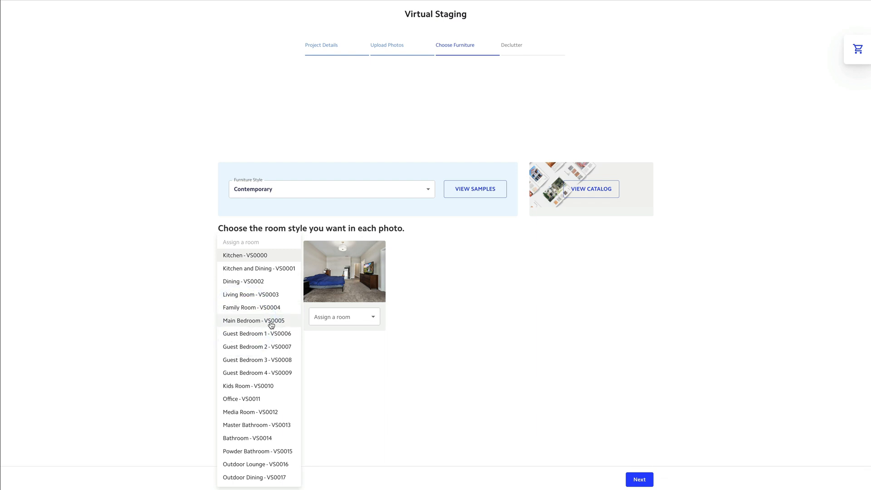
left_click(253, 320)
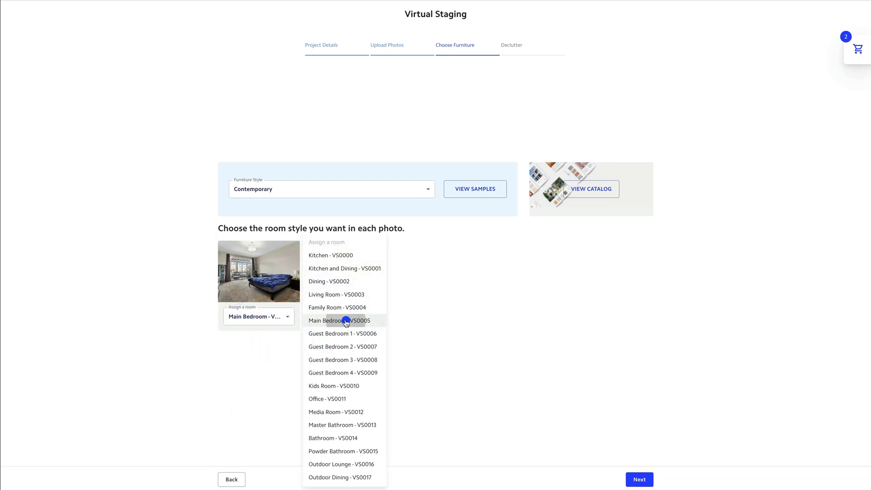
left_click(340, 321)
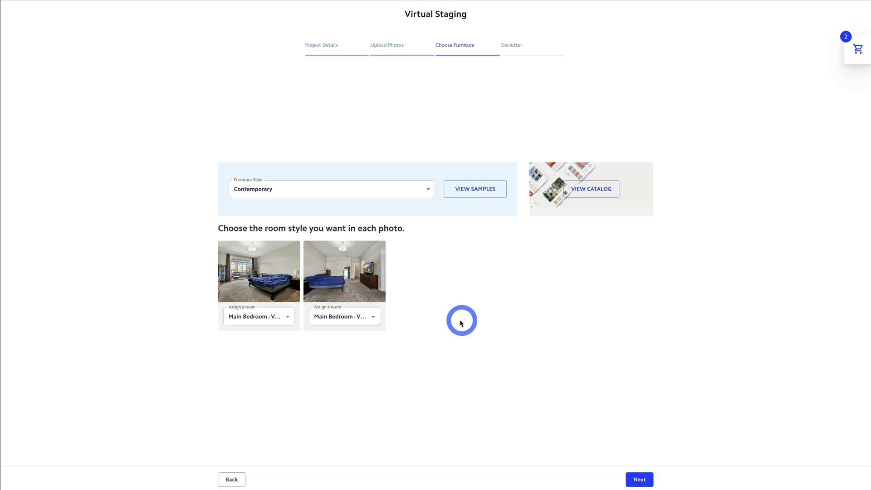
left_click(638, 480)
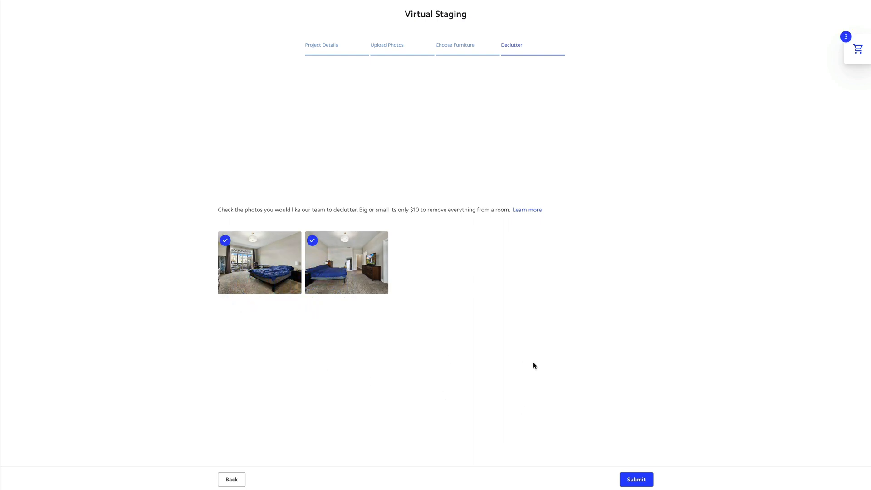
Keep both photos checked for declutter and review the $80.00 order total in the cart.
left_click(858, 48)
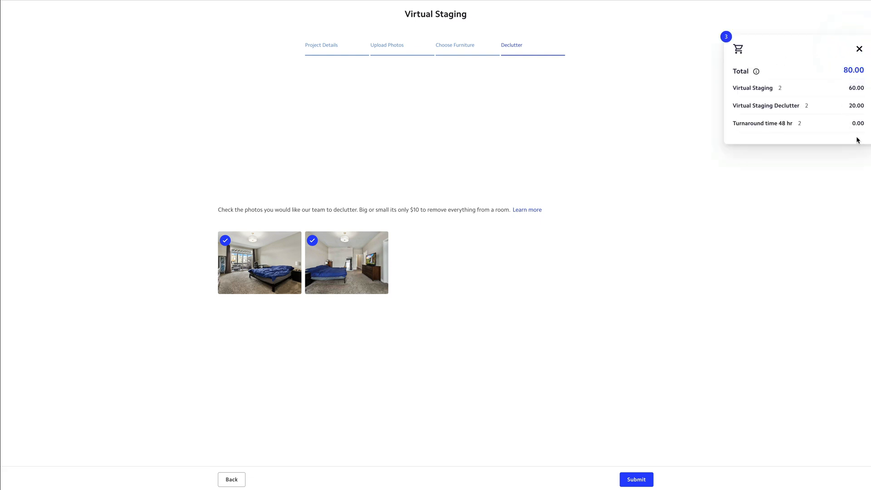
left_click(859, 49)
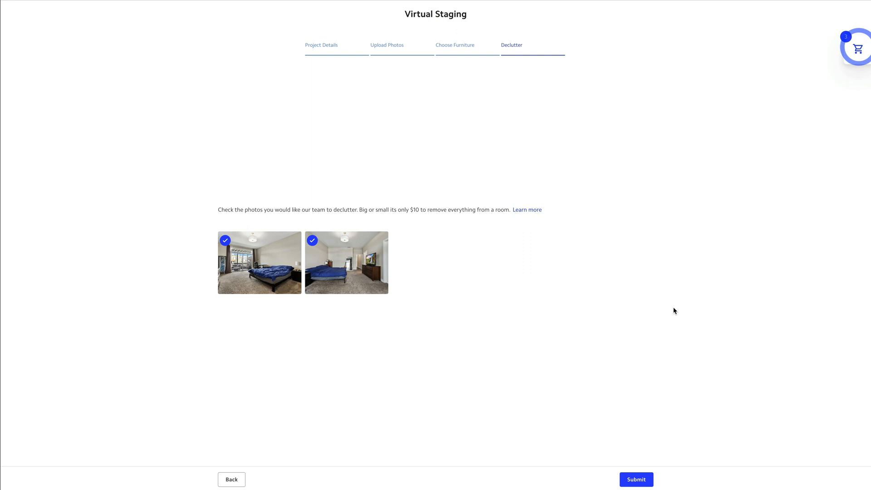